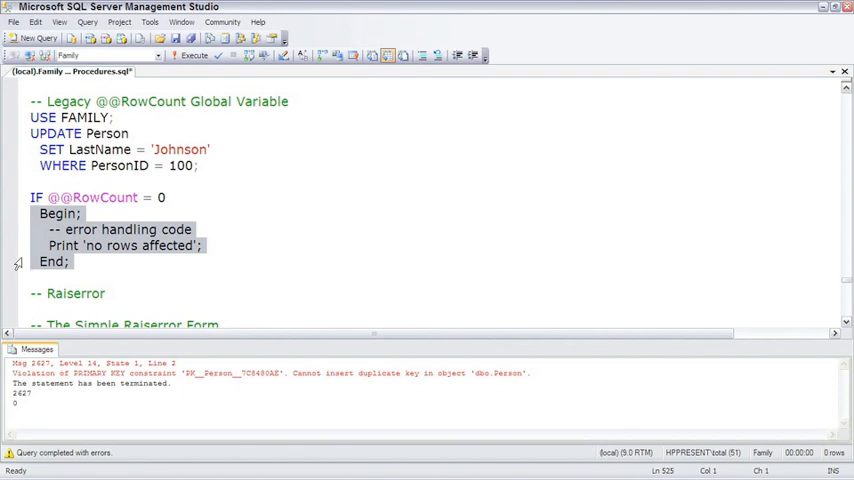
Step: Scroll down to the RAISERROR section with the 5551212 statement
scroll("down", 3)
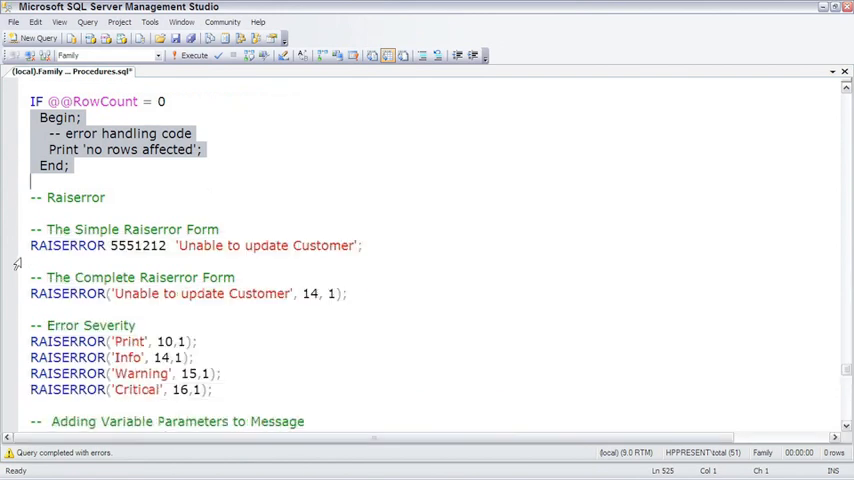
scroll("down", 3)
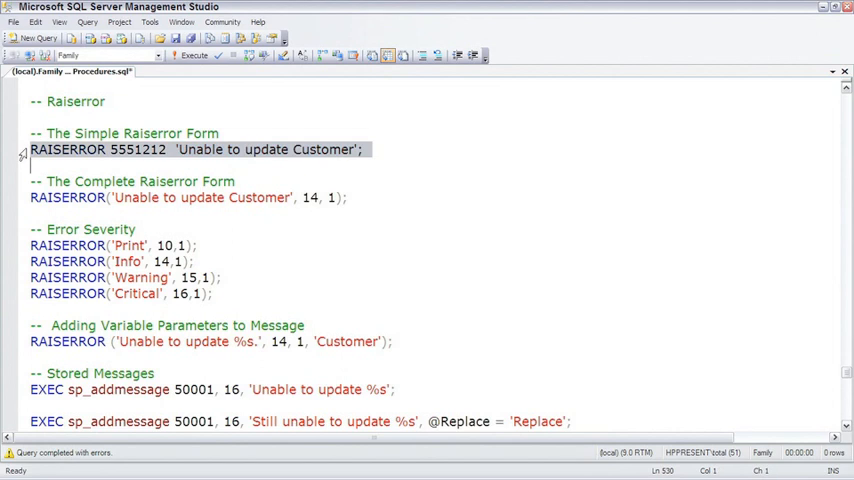
Step: Run the simple RAISERROR returning error 5551212, level 16, 'Unable to update Customer'
left_click(195, 55)
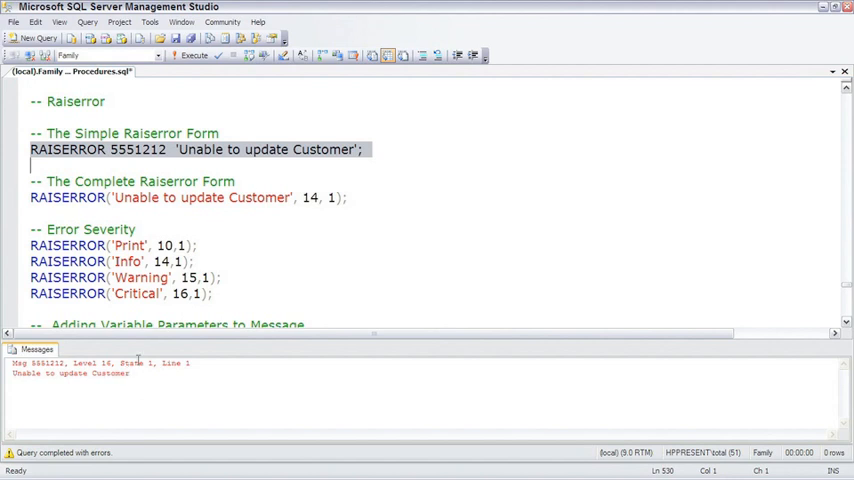
mouse_move(57, 200)
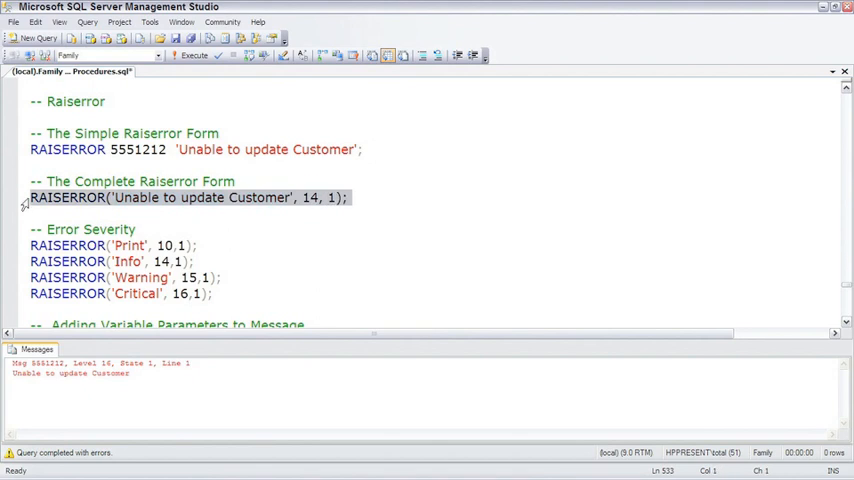
Step: Scroll down to the four Error Severity statements (Print, Info, Warning, Critical)
scroll("down", 3)
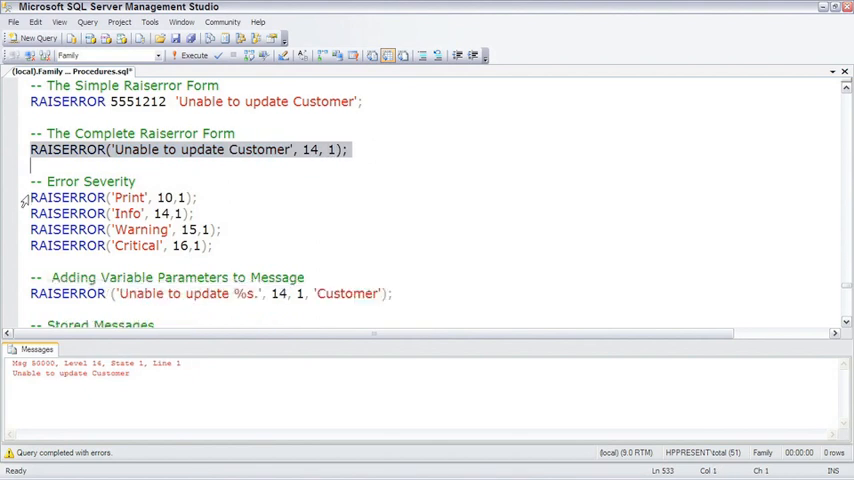
scroll("down", 3)
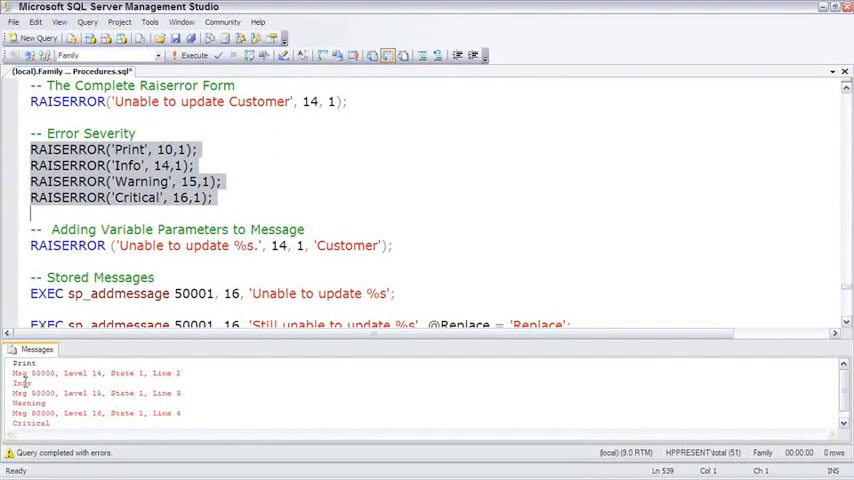
Step: Scroll to and select the RAISERROR line that substitutes 'Customer' for %s
scroll("down", 3)
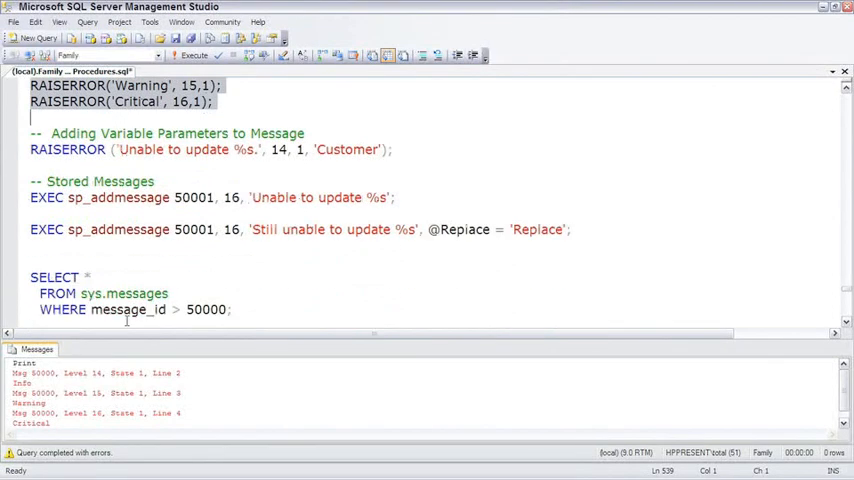
double_click(347, 149)
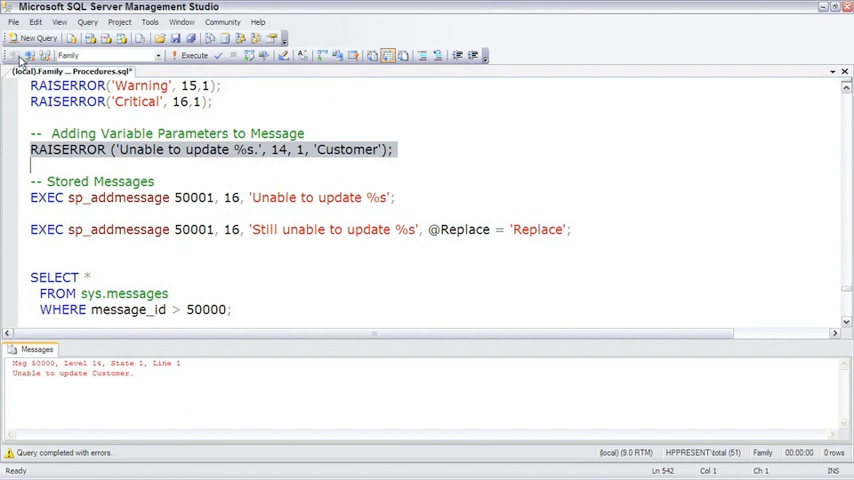
mouse_move(18, 203)
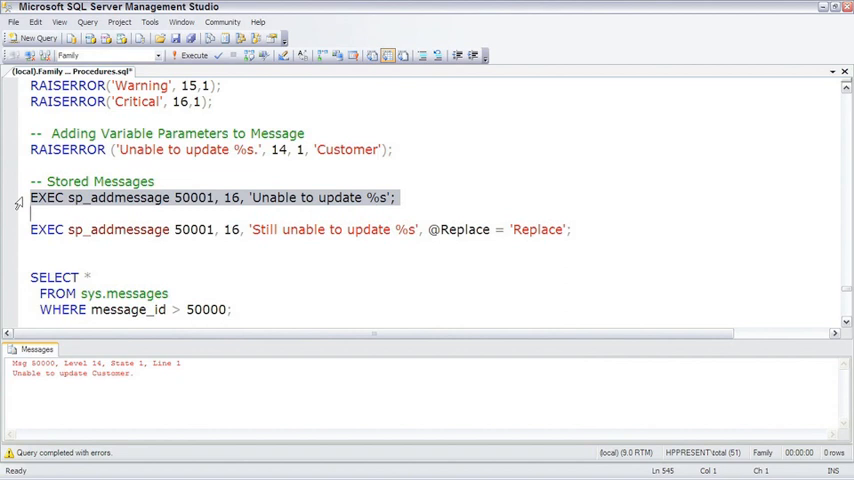
Step: Store message 50001 with sp_addmessage and select the sys.messages query
left_click(194, 55)
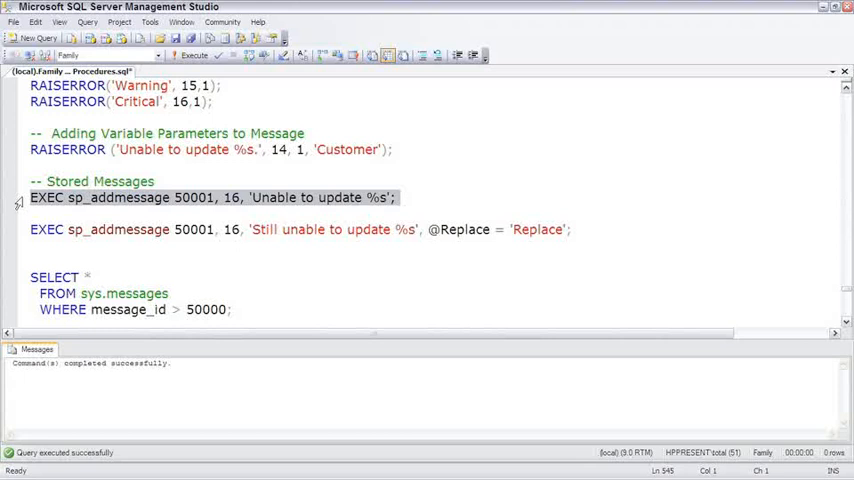
scroll("down", 3)
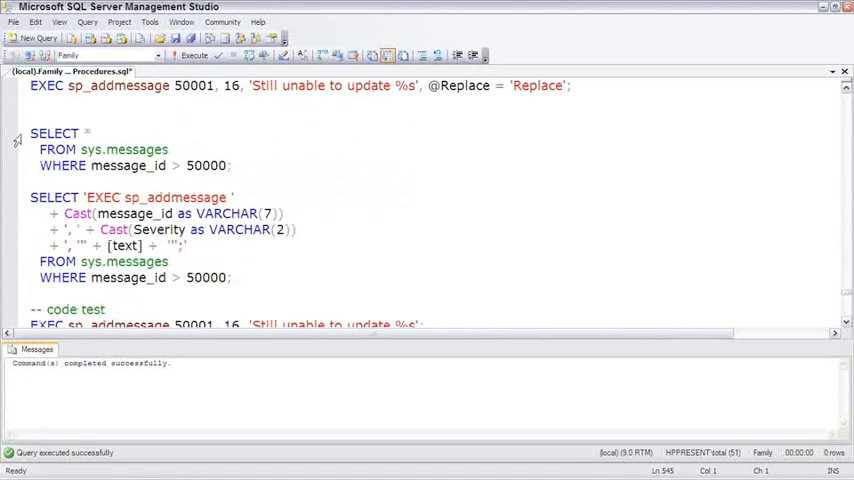
left_click_drag(30, 133, 235, 166)
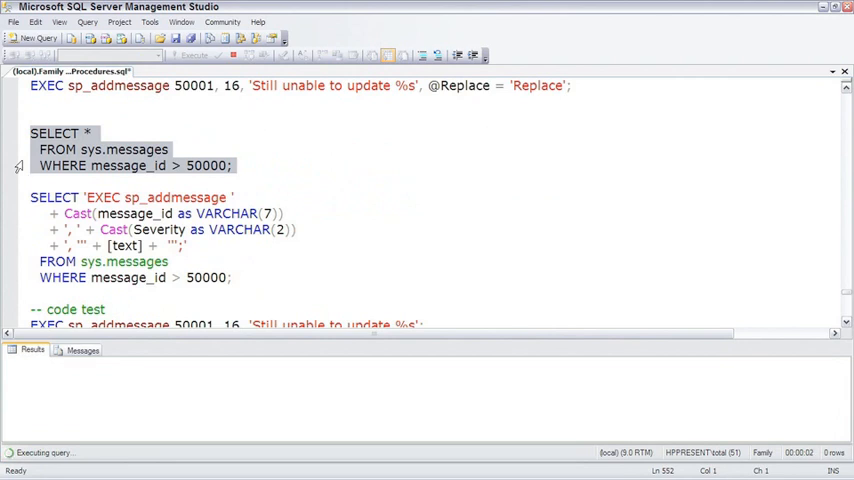
left_click(190, 55)
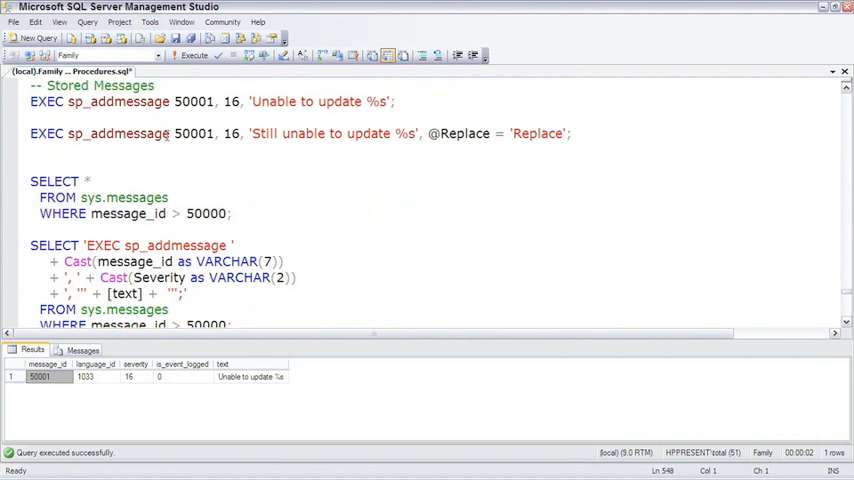
double_click(459, 133)
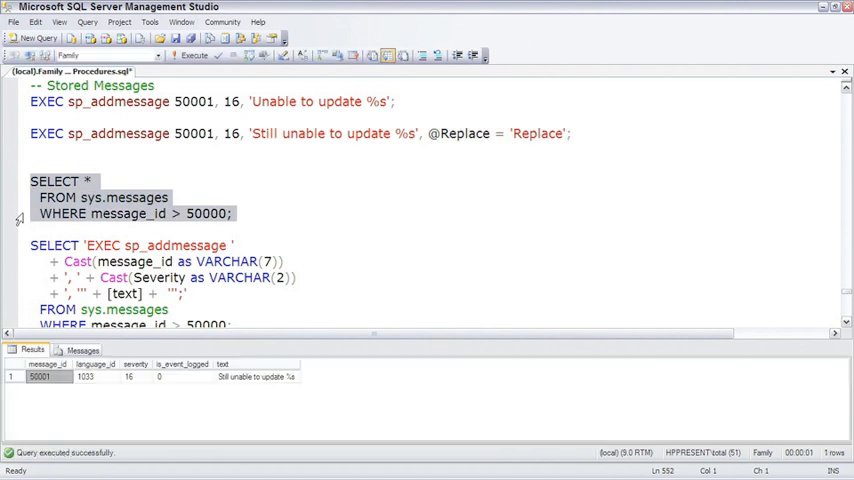
scroll("down", 3)
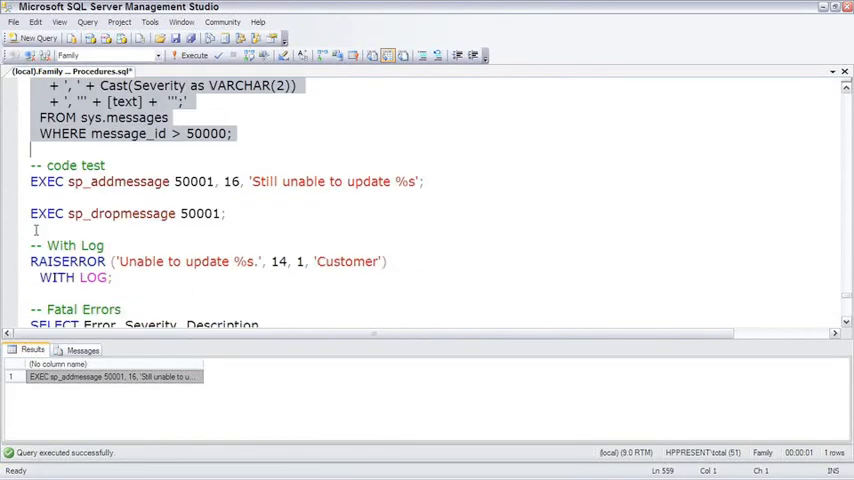
Step: Scroll down to the code test and sp_dropmessage cleanup statements
scroll("down", 3)
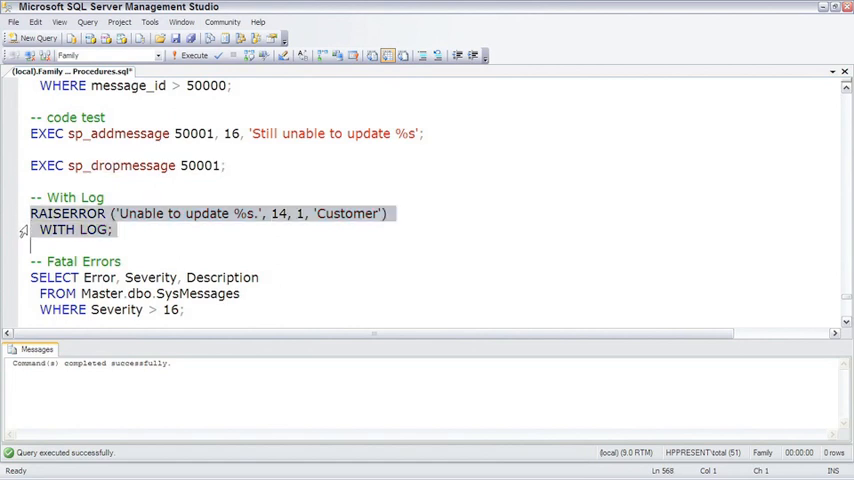
Step: Raise 'Unable to update Customer.' WITH LOG and show Object Explorer
left_click(192, 55)
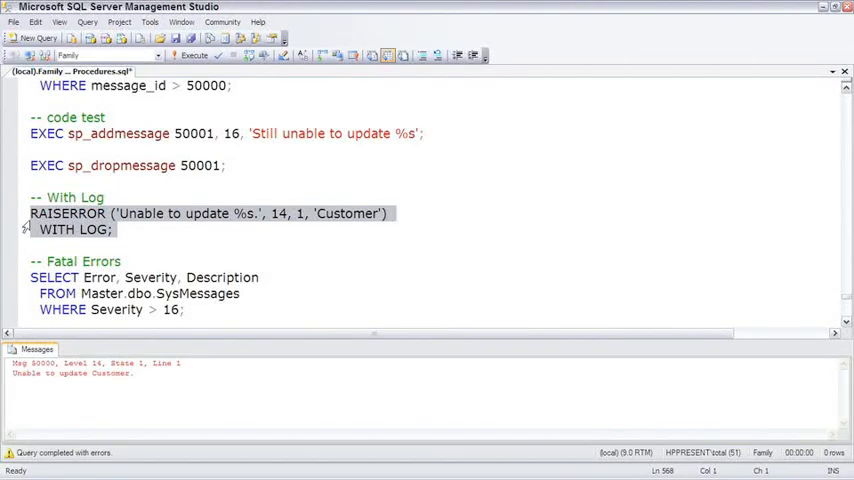
mouse_move(243, 38)
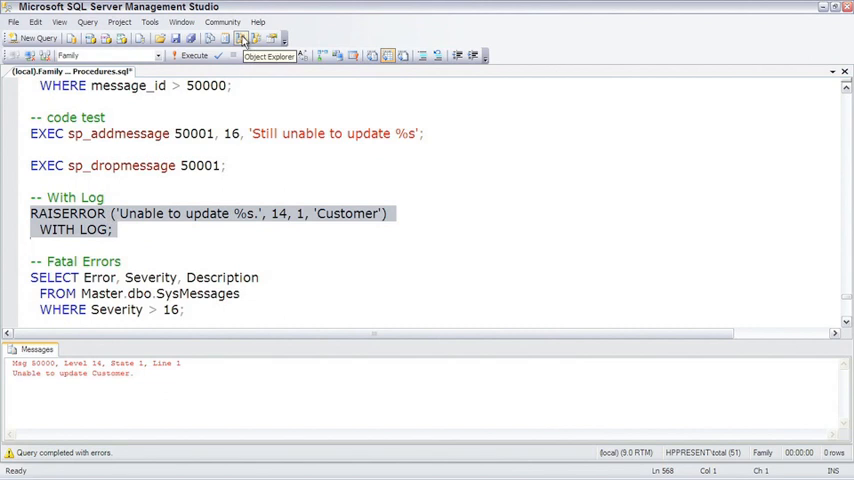
left_click(243, 38)
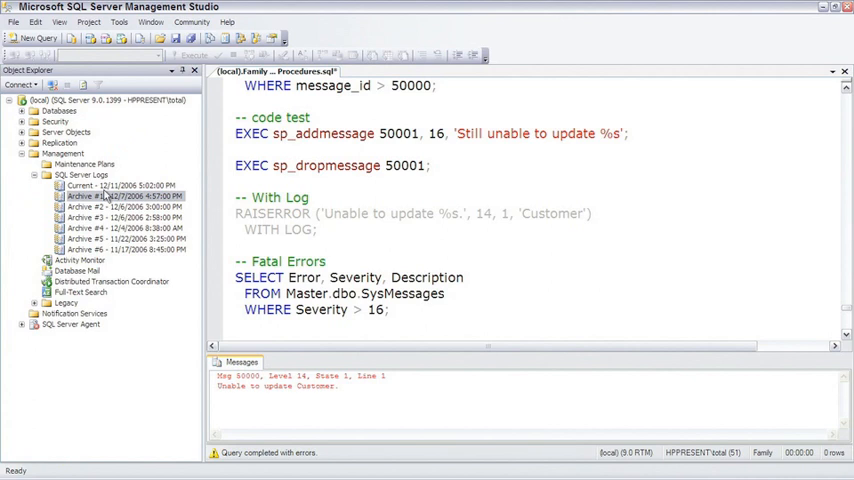
Step: Open the Current server log in Log File Viewer to find the error 50000 entry
double_click(95, 186)
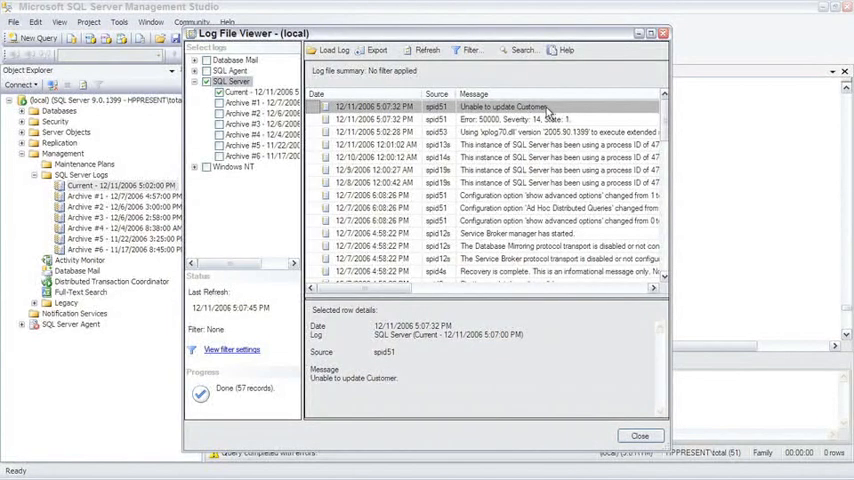
mouse_move(648, 56)
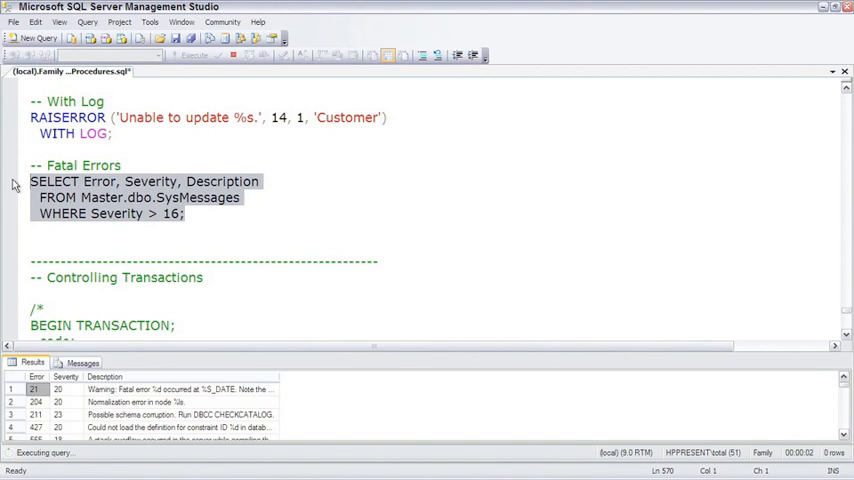
left_click(193, 55)
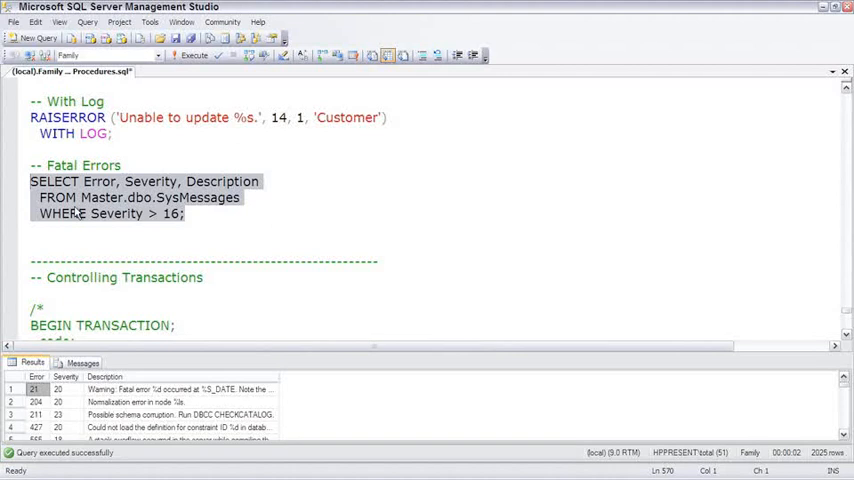
left_click(135, 414)
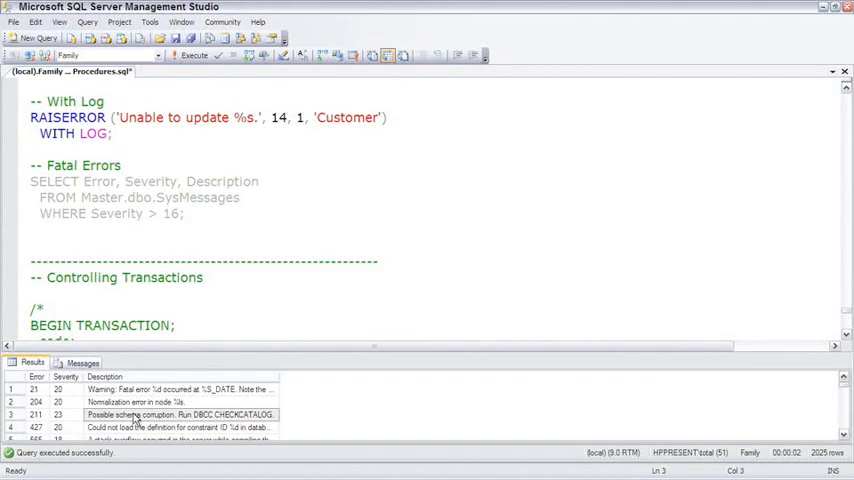